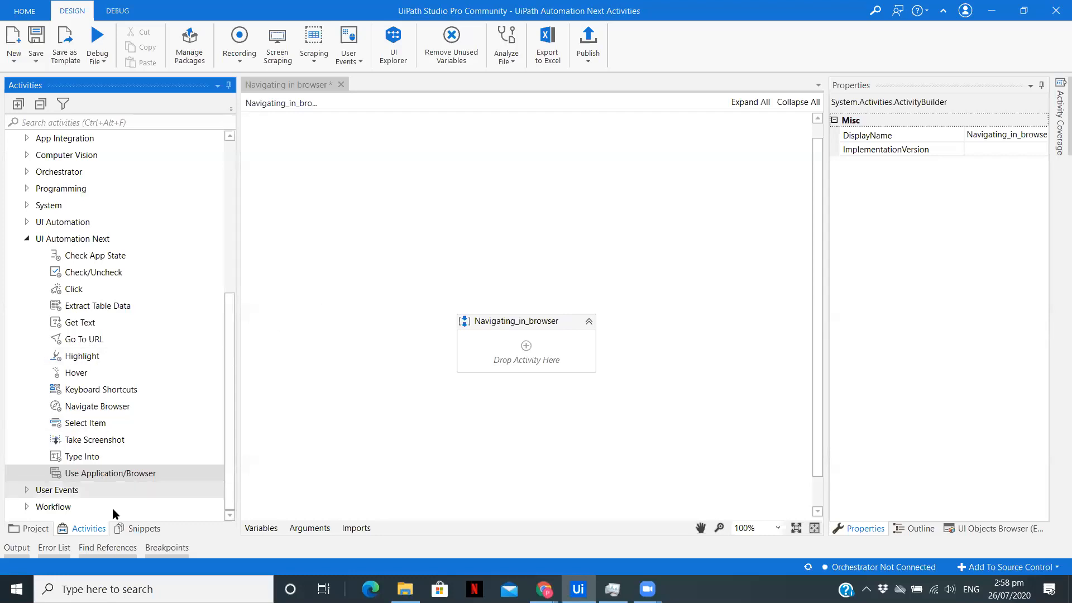
Check the project files, then return to Activities to place Use Application/Browser
click(29, 529)
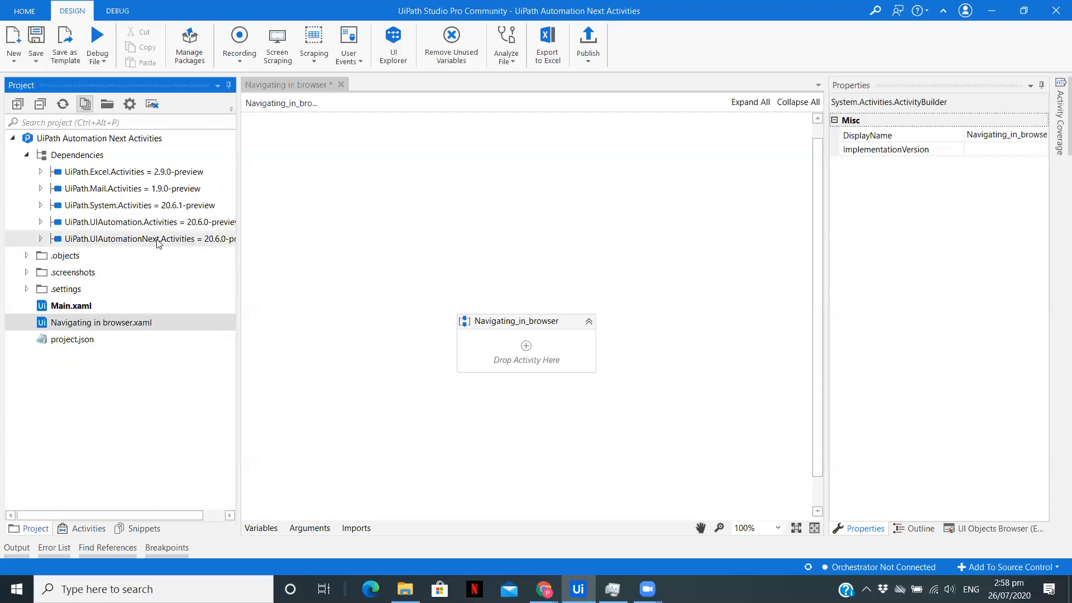
mouse_move(144, 238)
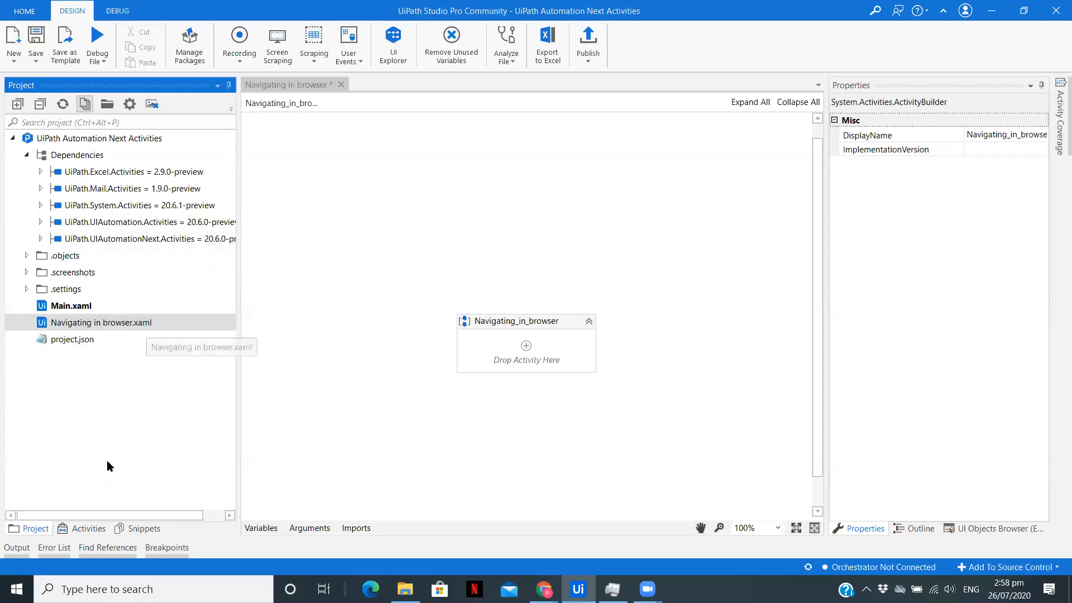
click(88, 527)
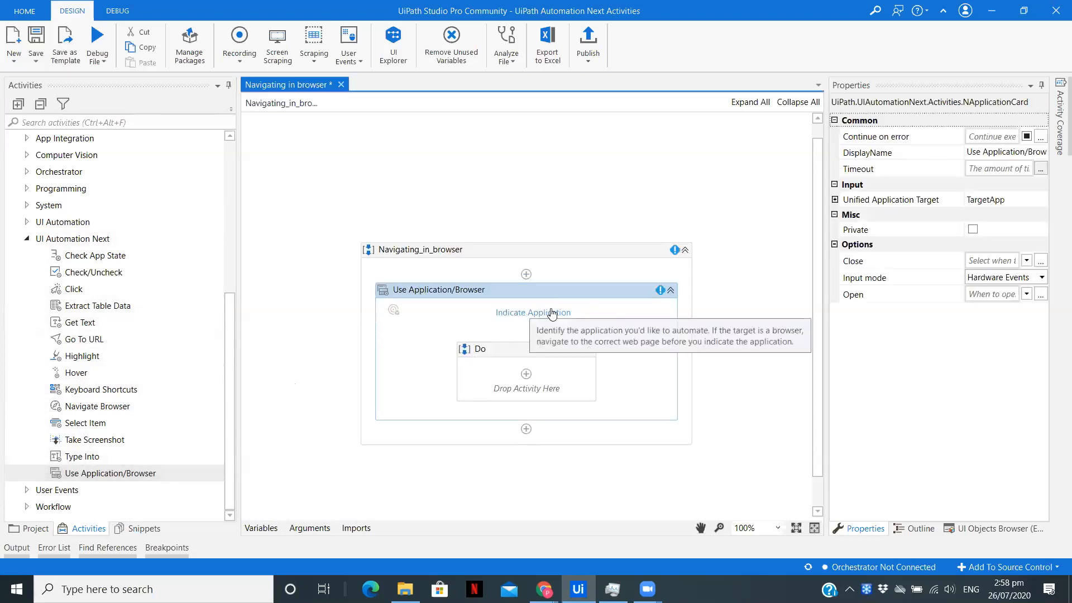
Start indicating the application and switch to the Flipkart homepage in Chrome
click(533, 313)
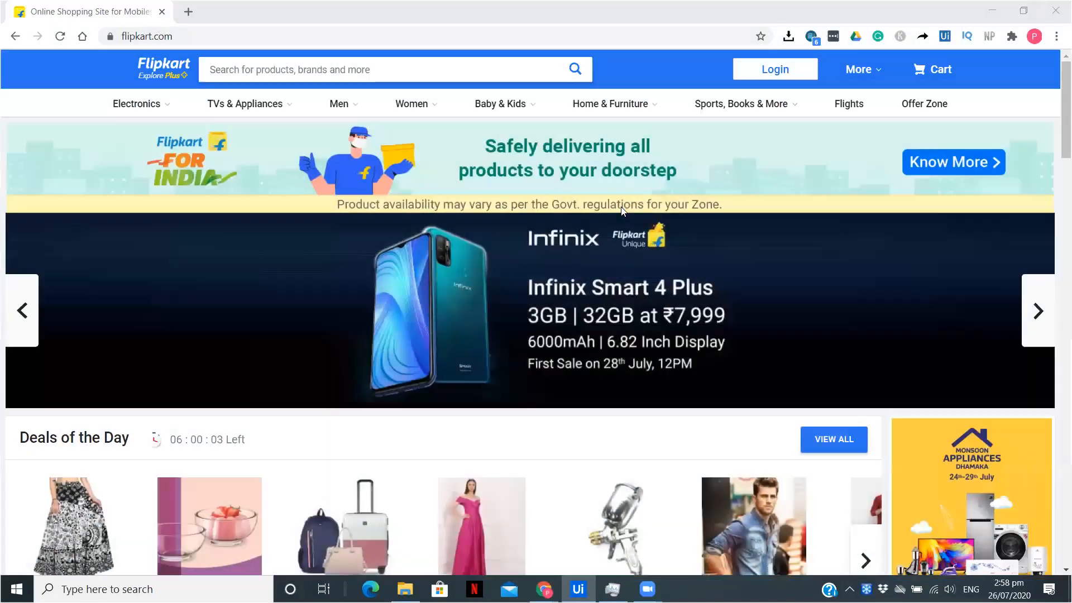
click(577, 589)
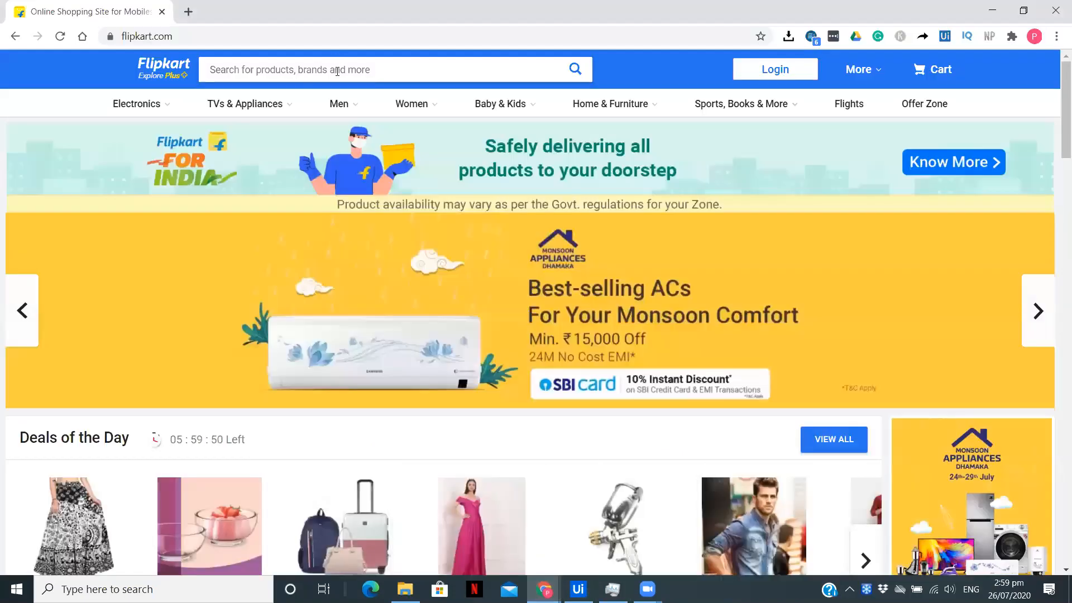
Pick the Flipkart page as the browser and set Type Into to type 'Iphone' as plain text
click(577, 588)
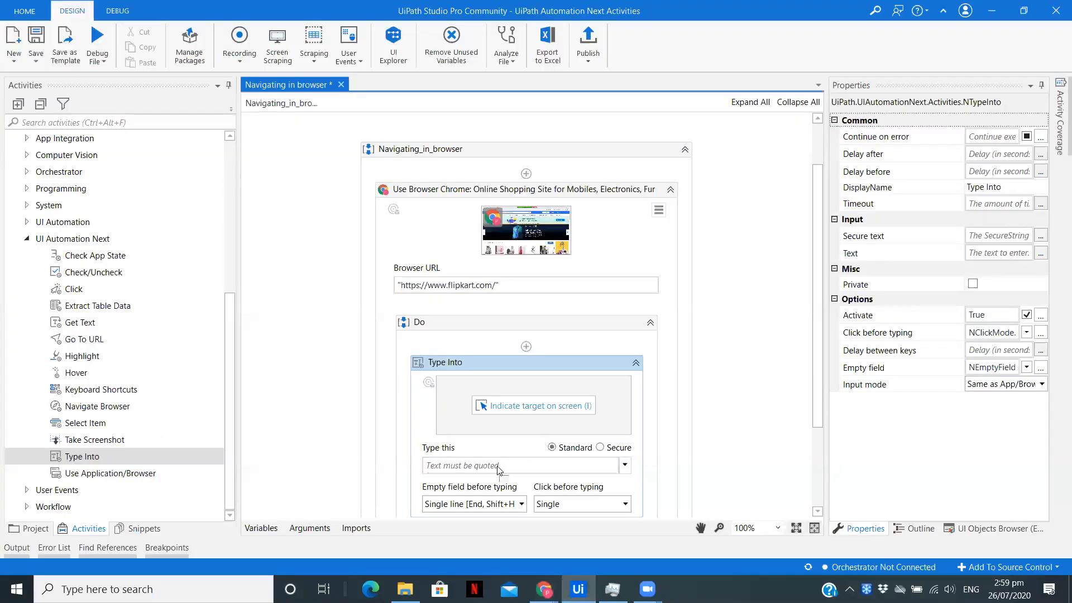
click(520, 465)
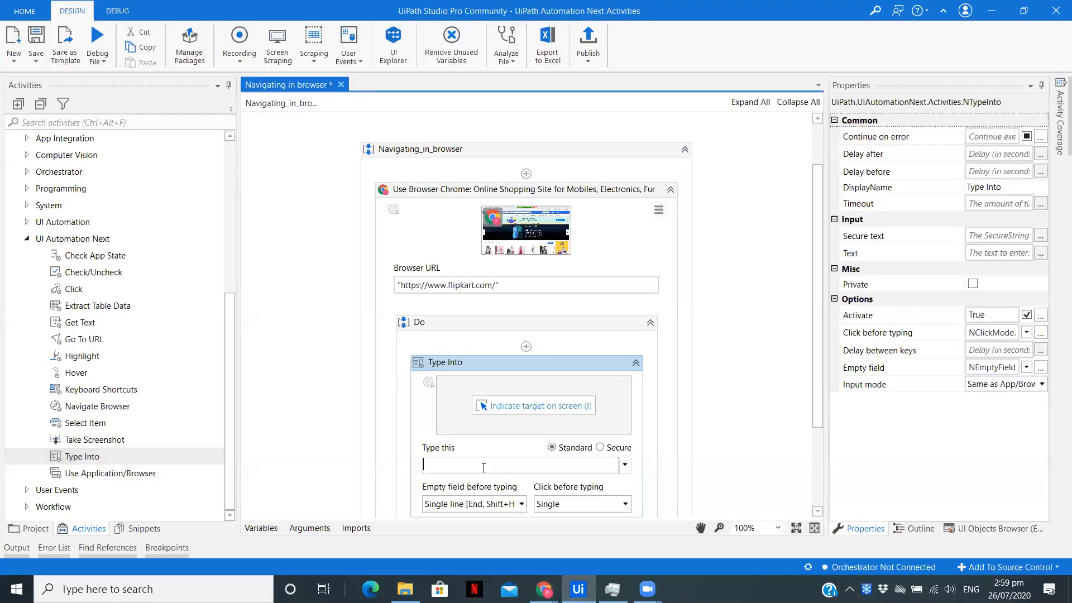
text("")
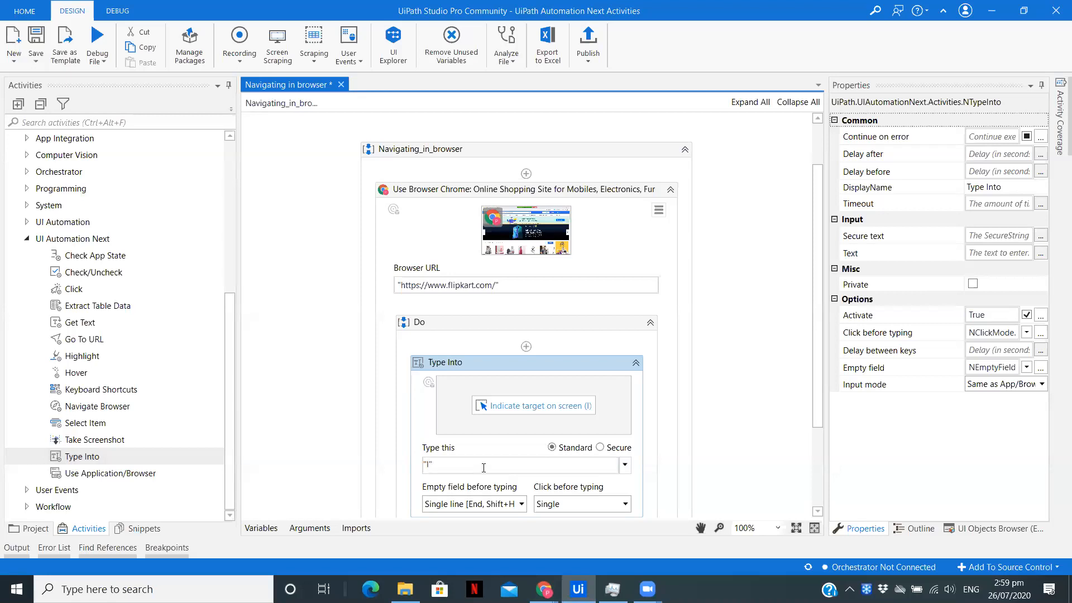
text(Iphone)
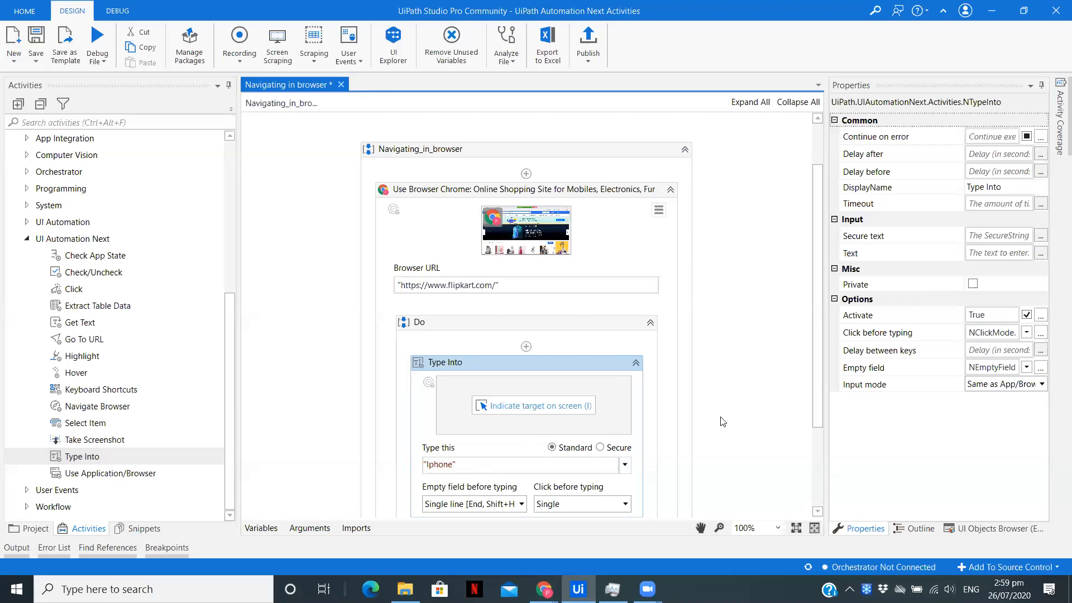
click(601, 447)
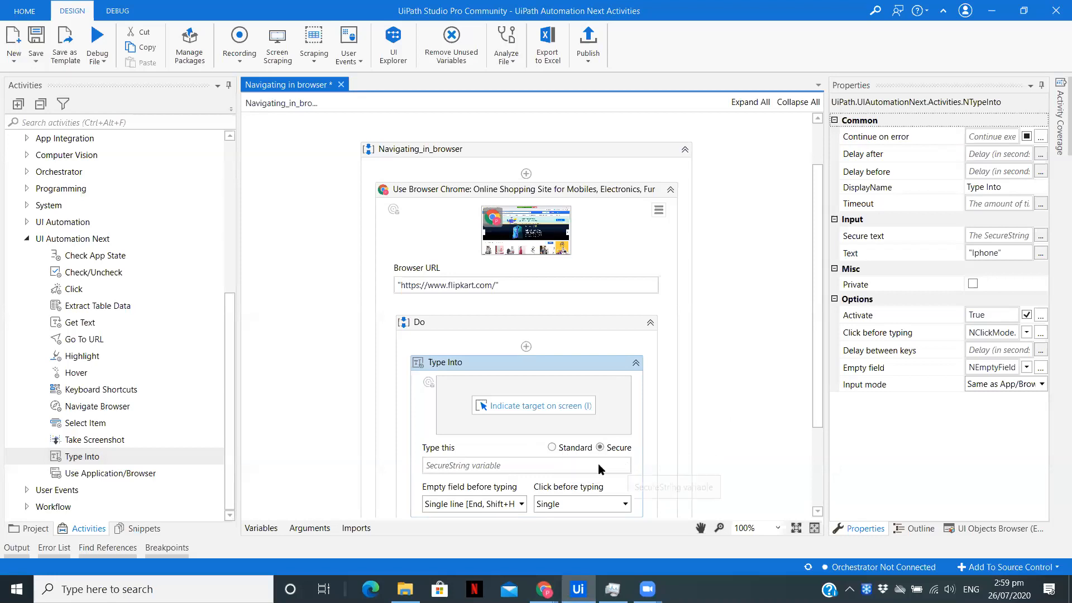
click(551, 447)
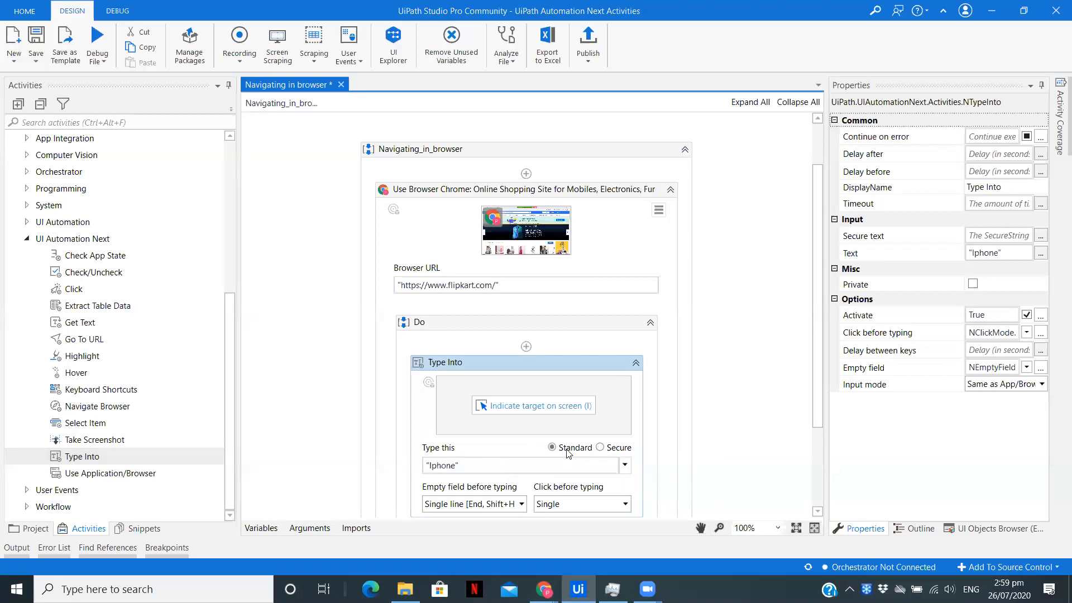
Keep single-line clearing and single click, and target Flipkart's search box
scroll(down, 3)
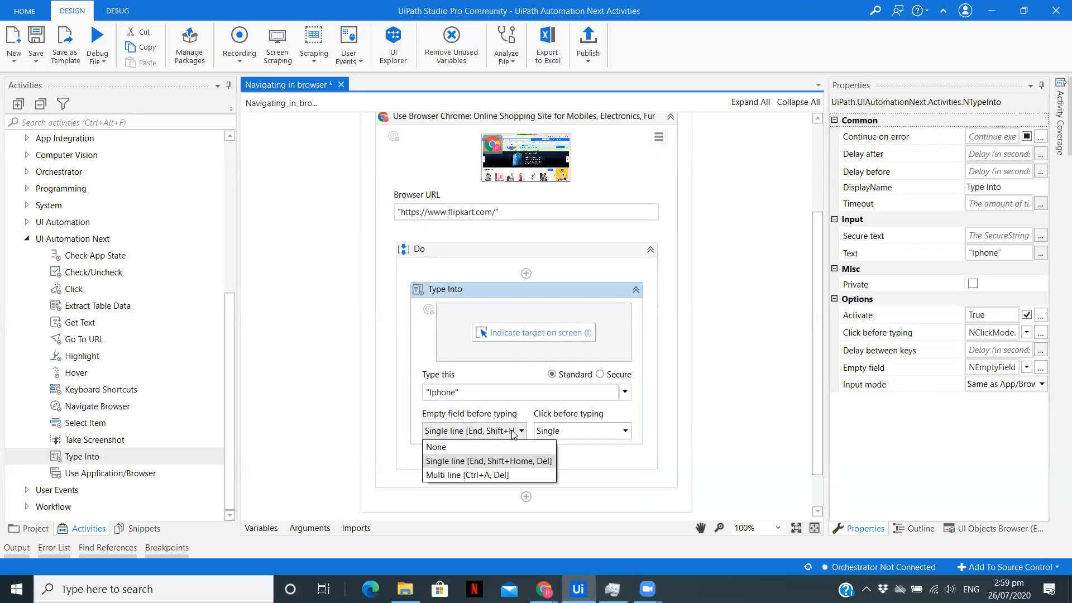
click(488, 460)
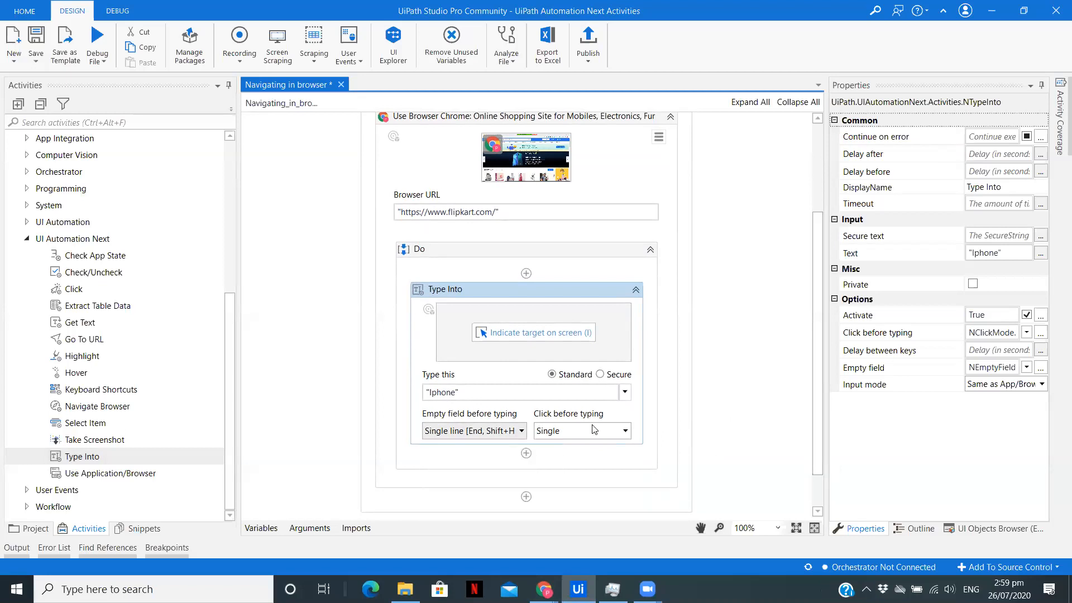
click(622, 430)
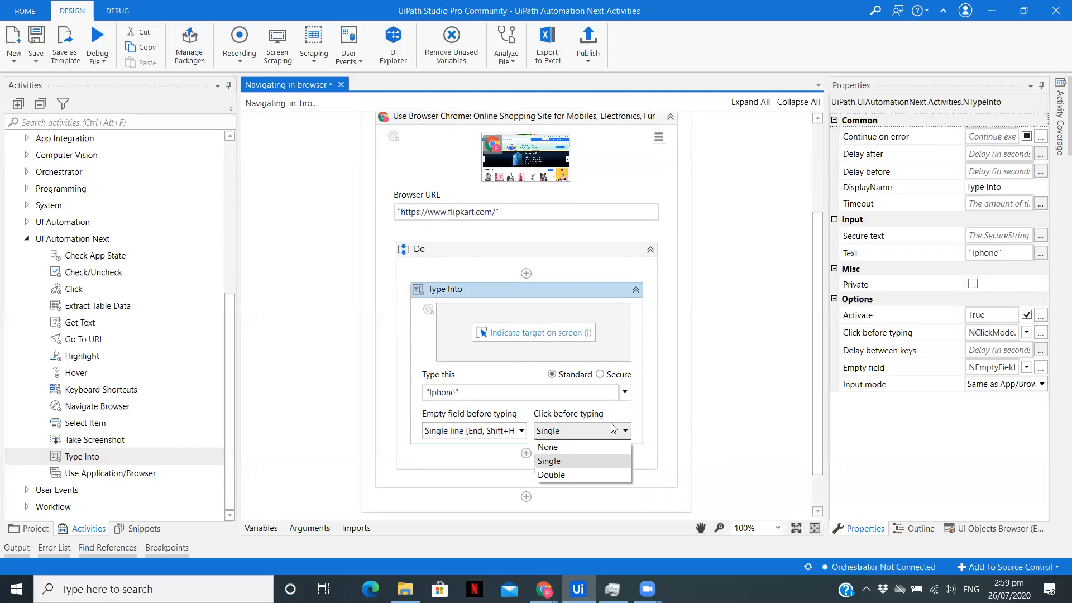
click(548, 461)
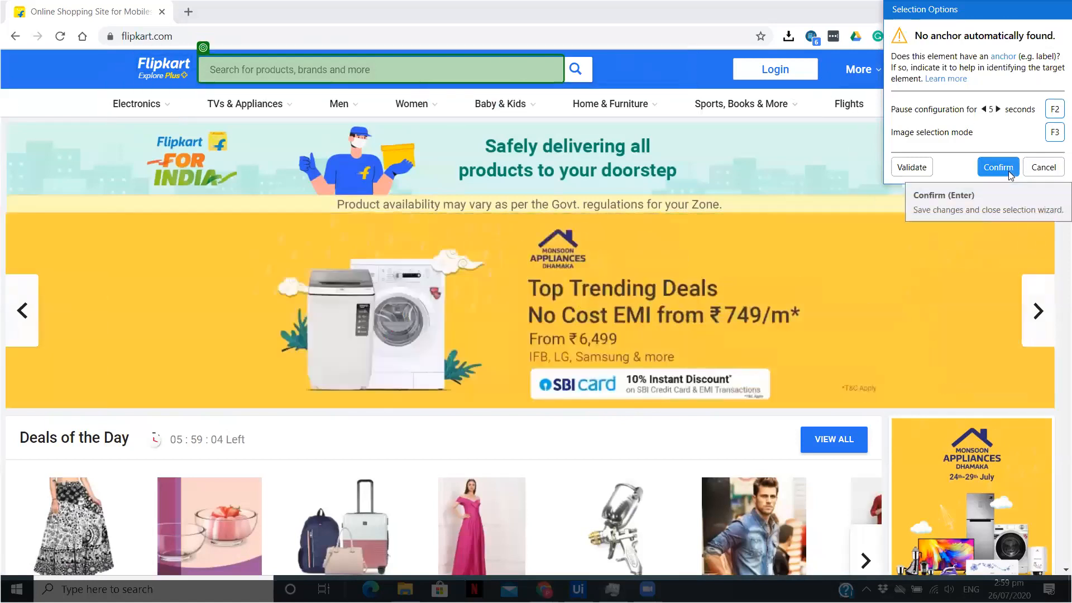
click(997, 167)
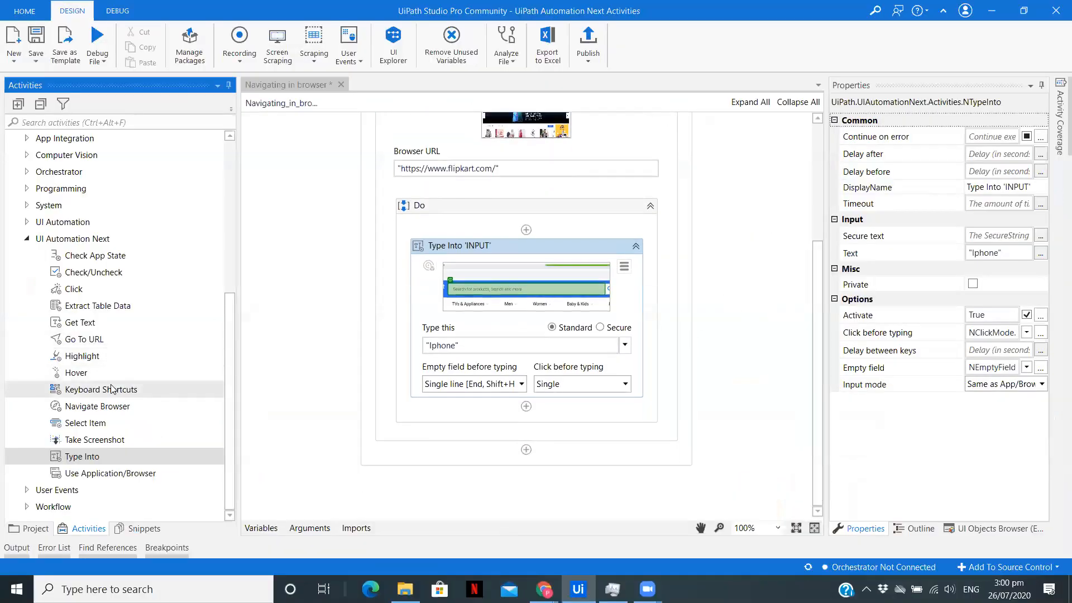
Add a Keyboard Shortcuts activity after Type Into, manually specifying the Enter key
click(102, 389)
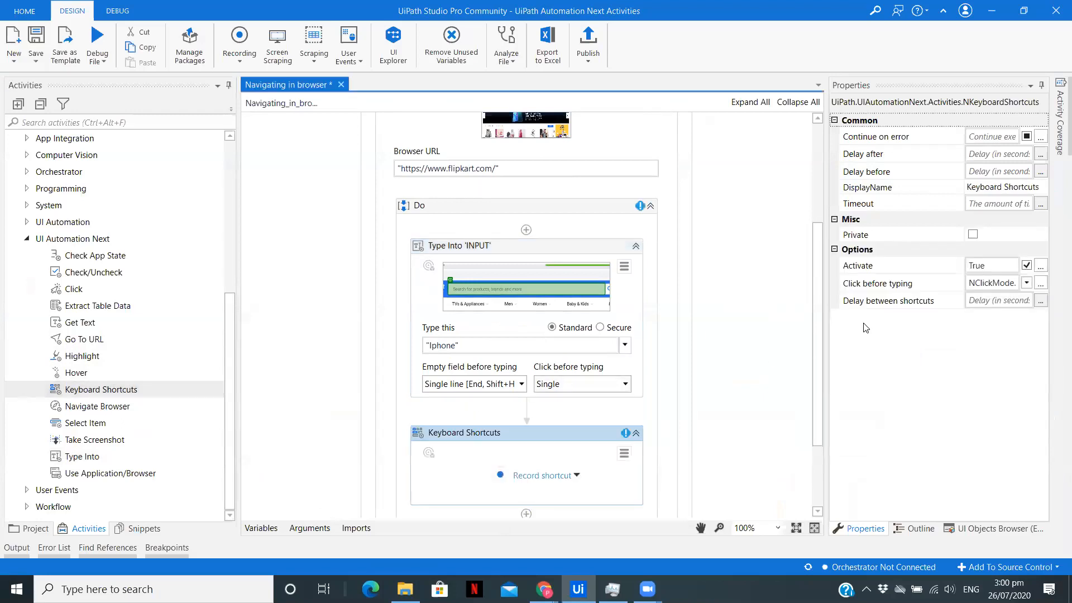
scroll(down, 3)
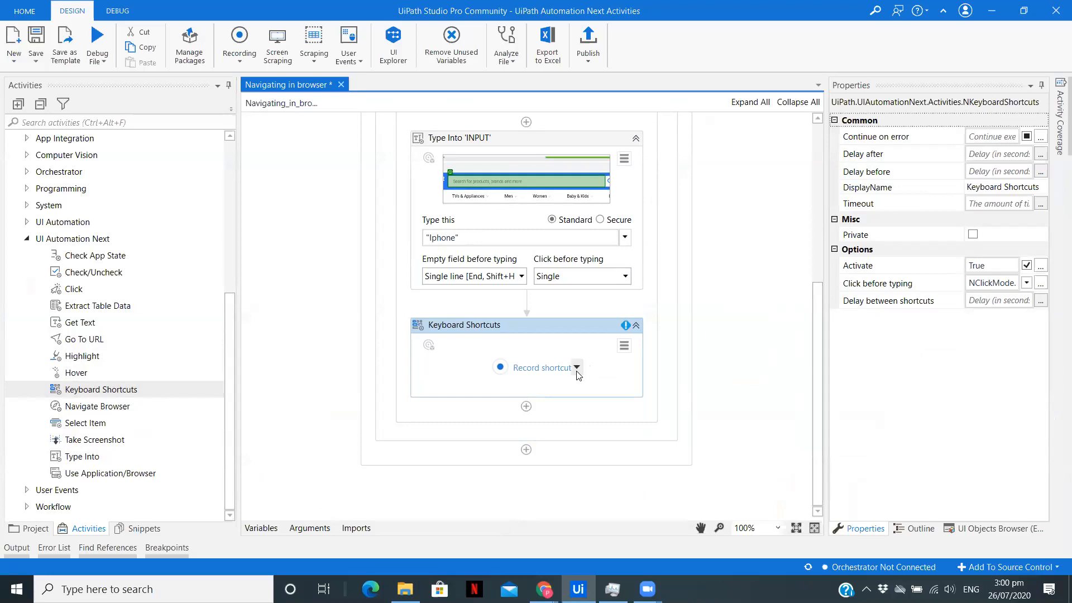
click(576, 368)
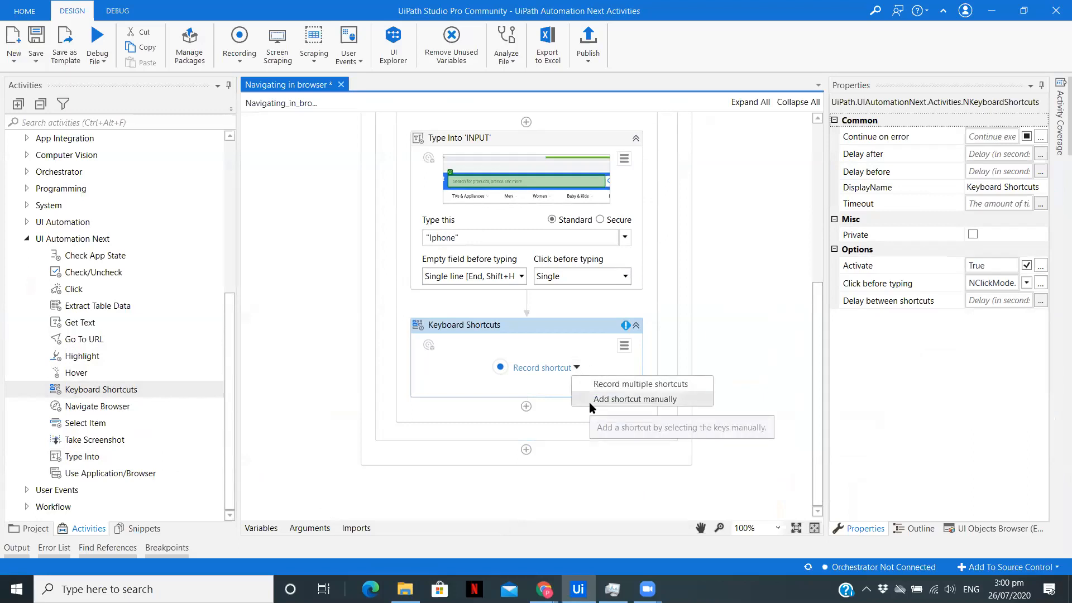
click(635, 399)
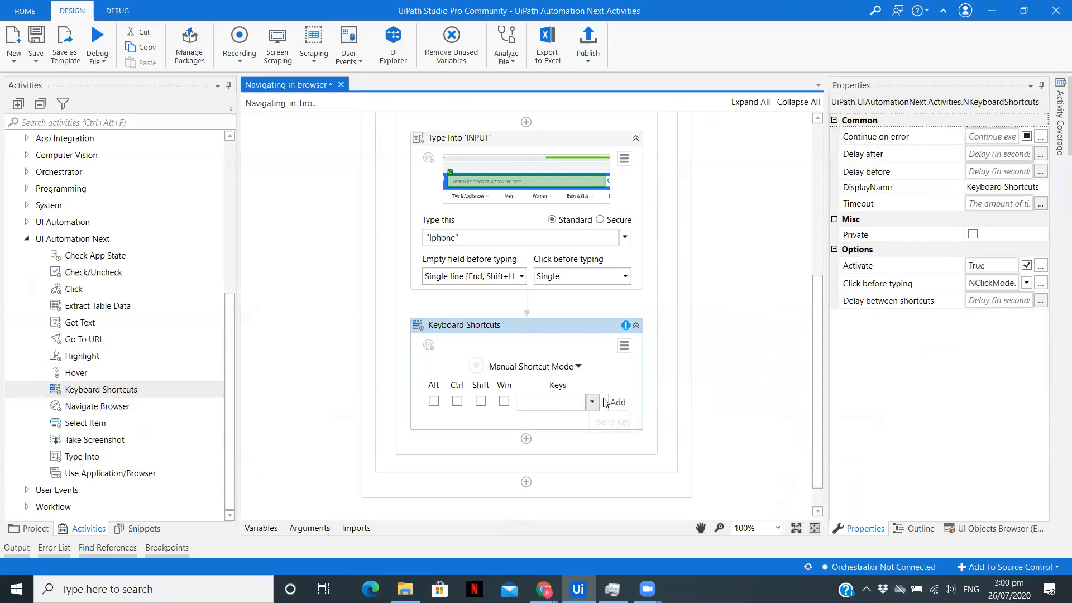
click(591, 402)
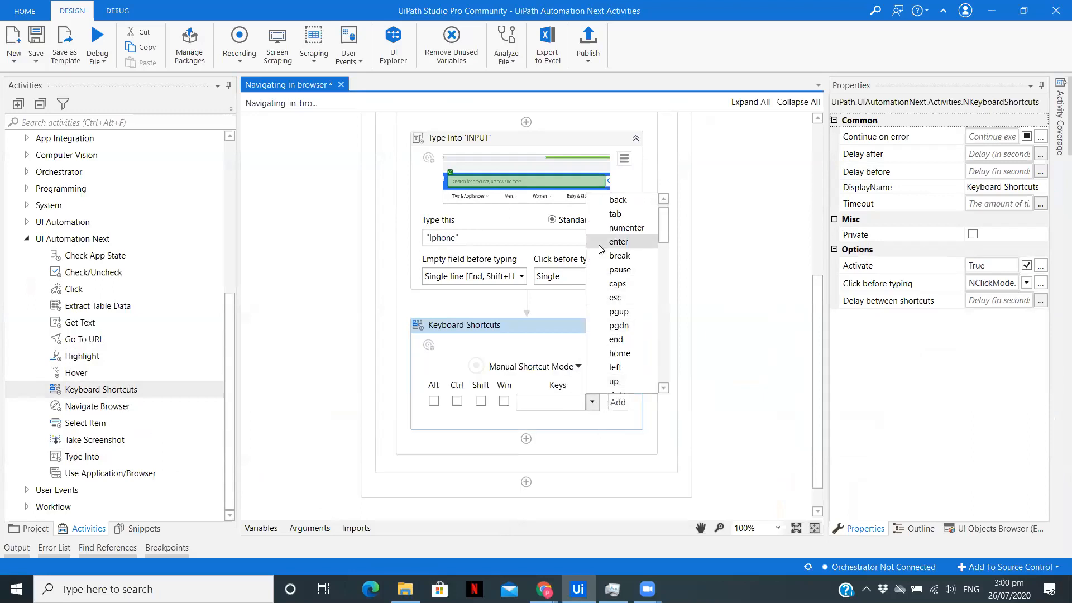
click(617, 241)
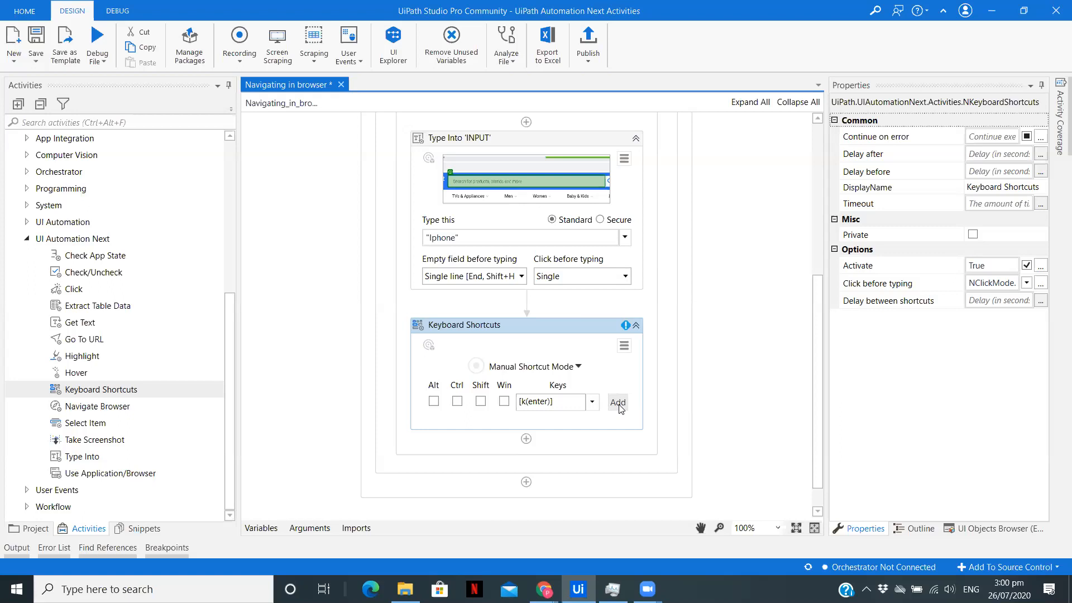
click(616, 402)
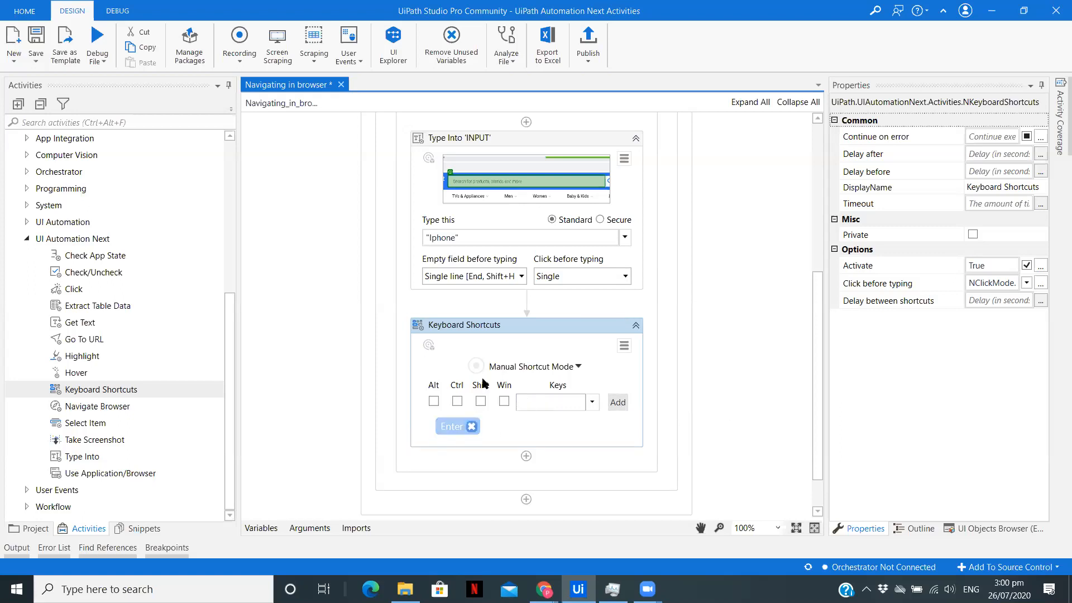
mouse_move(689, 344)
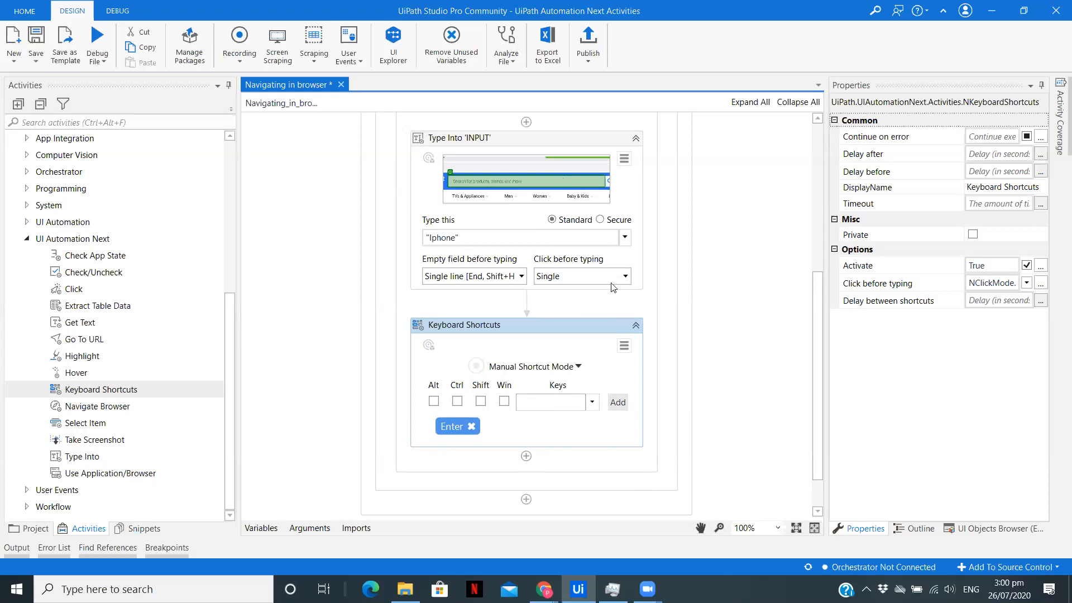
mouse_move(518, 277)
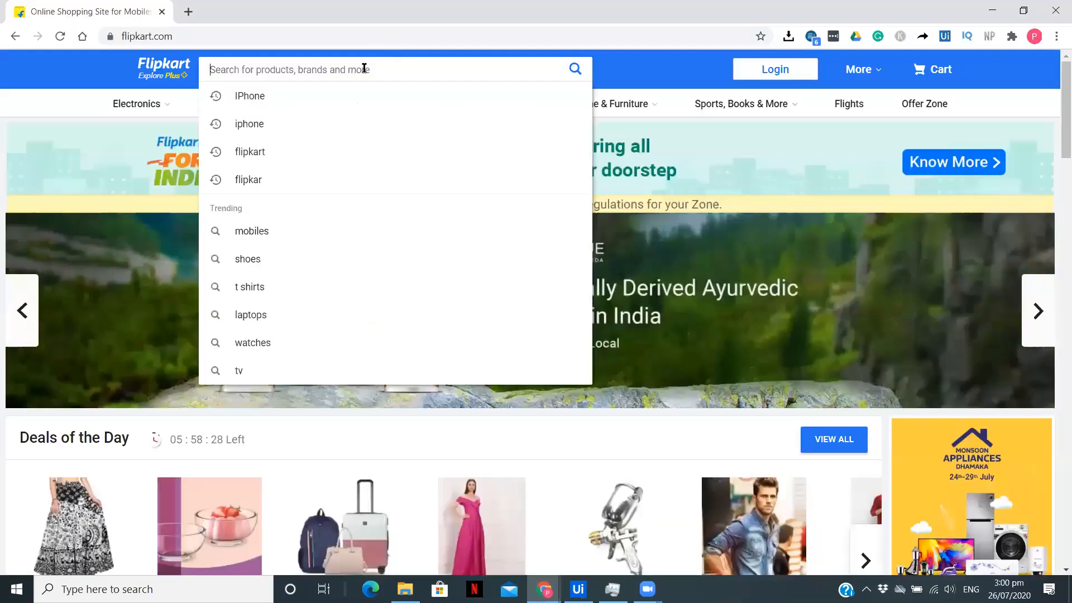
Type iphone into Flipkart's search box to bring up the results page
text(iph)
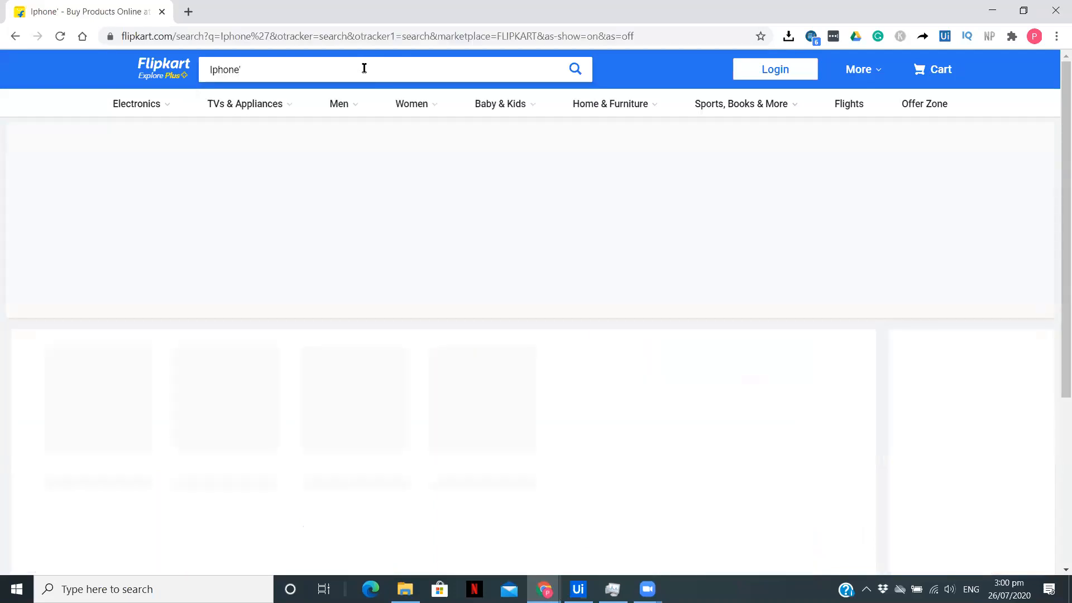
click(395, 70)
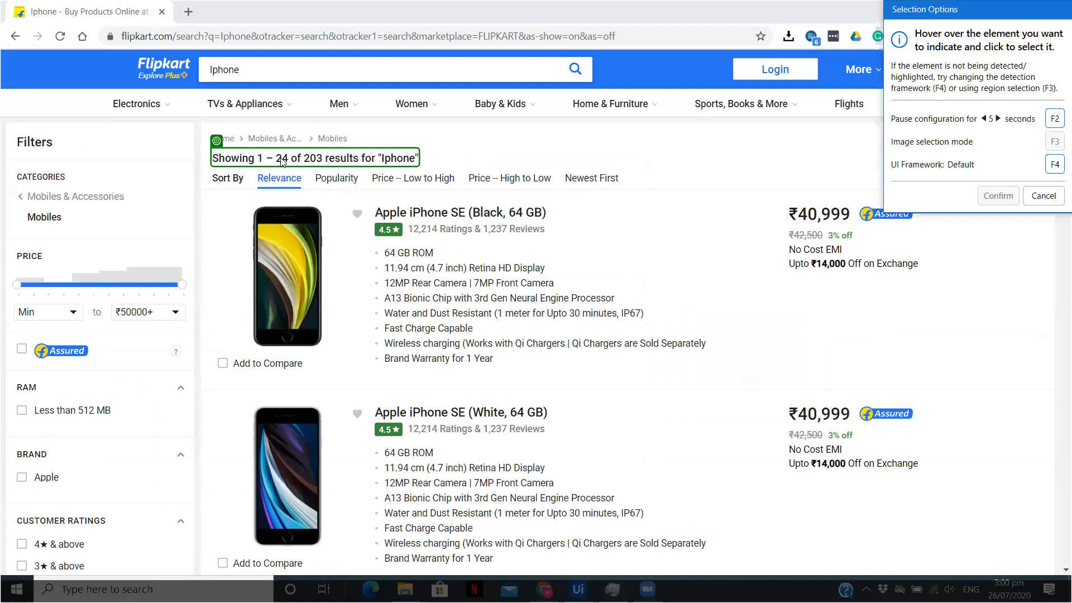
mouse_move(282, 164)
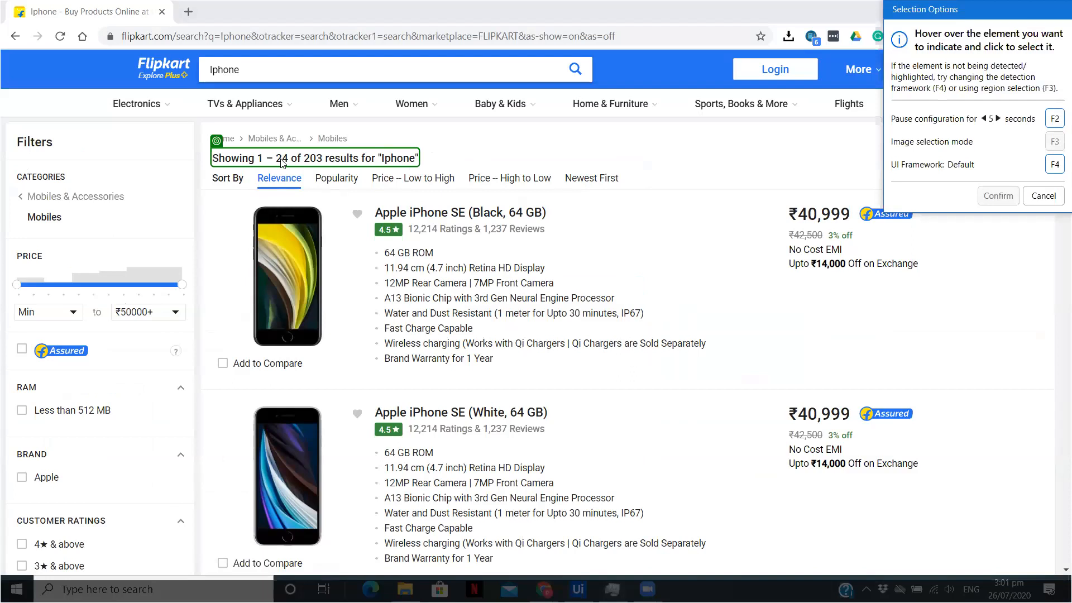
Target the '203 results for Iphone' label with Get Text and save to TotalResults
click(315, 158)
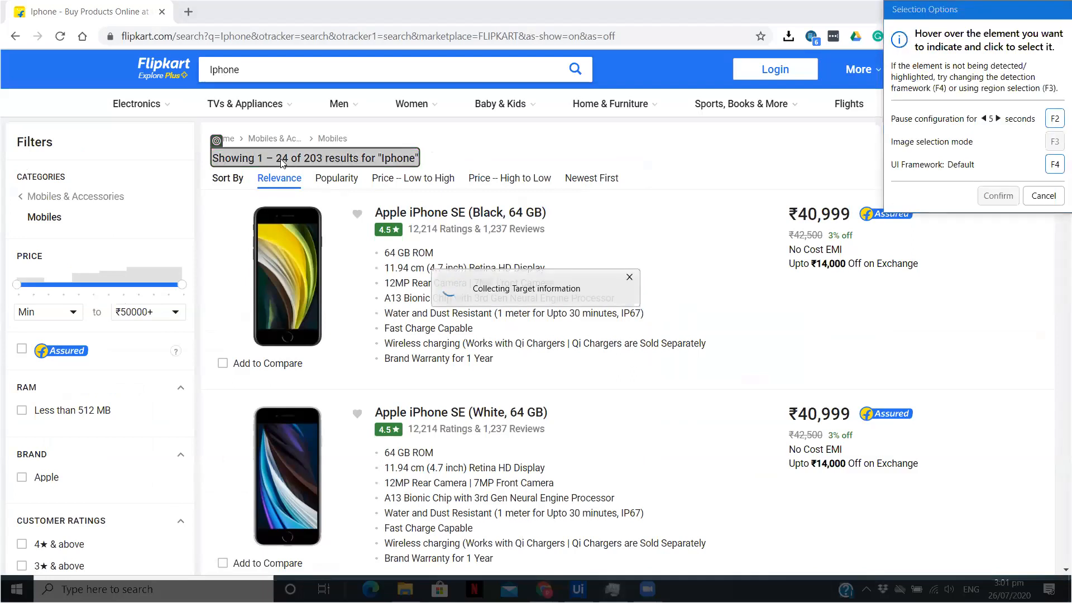
click(315, 158)
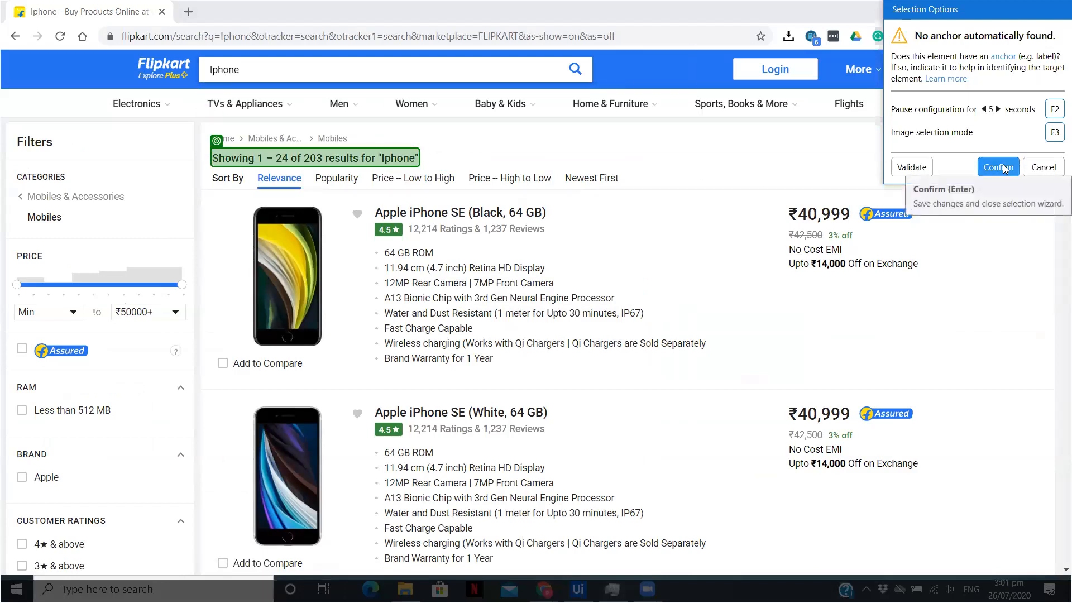
click(998, 167)
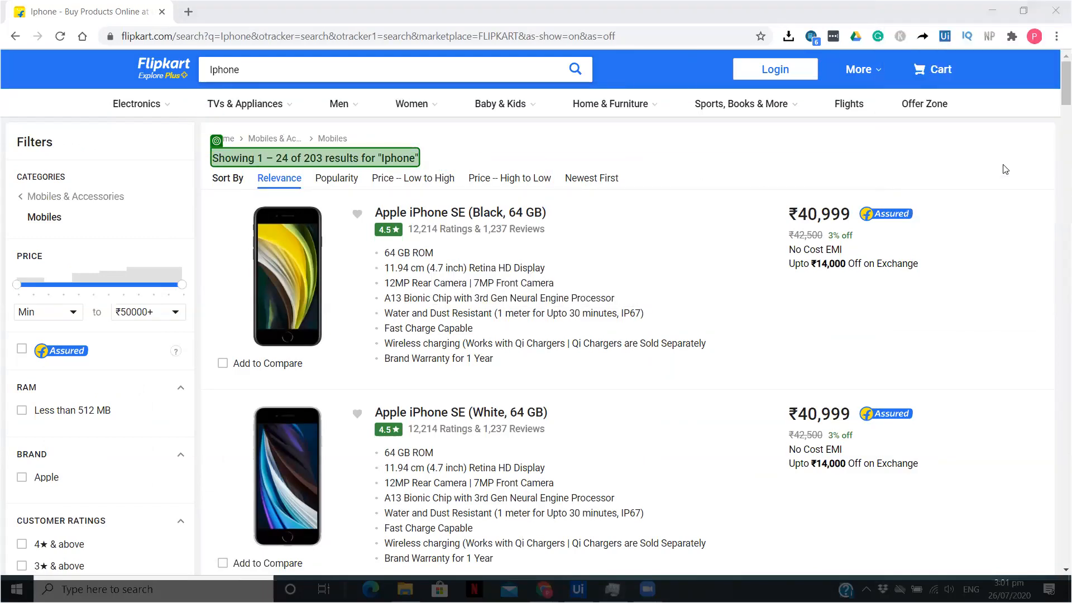
click(578, 588)
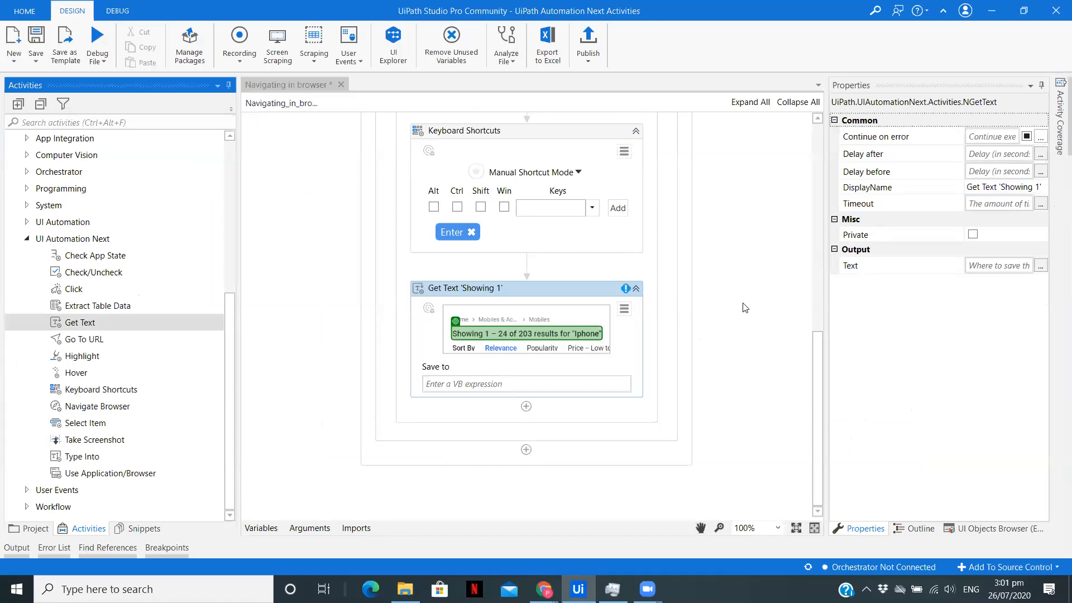
click(526, 384)
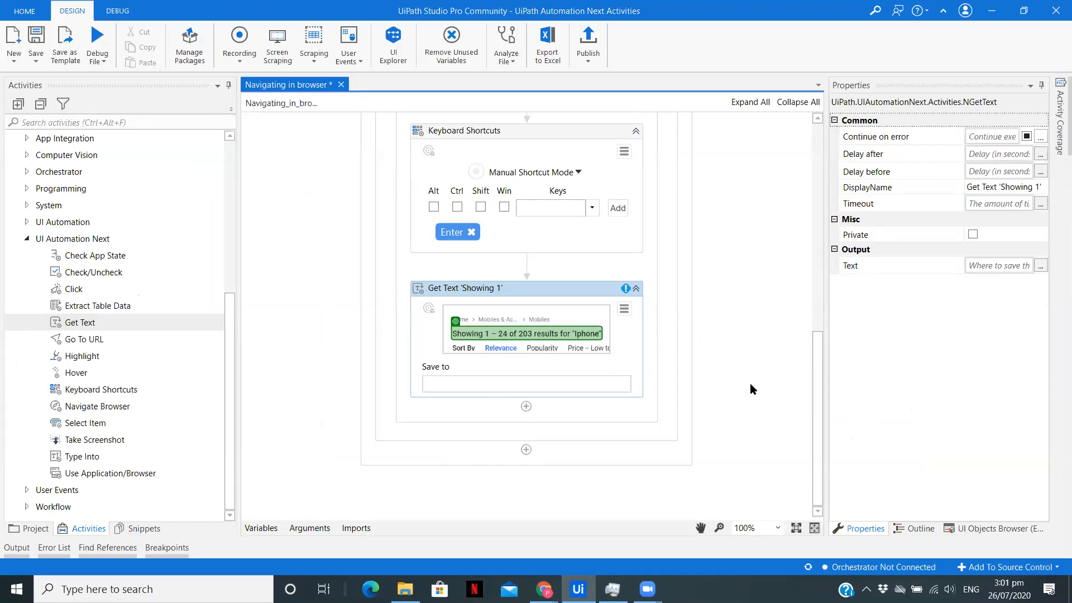
text(TotalResults)
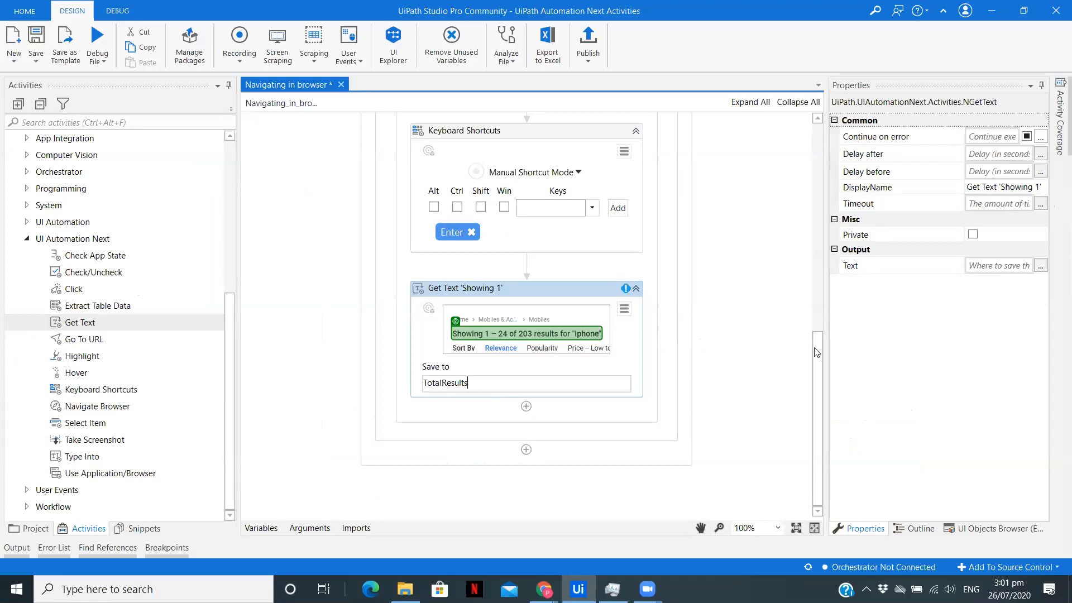
mouse_move(626, 288)
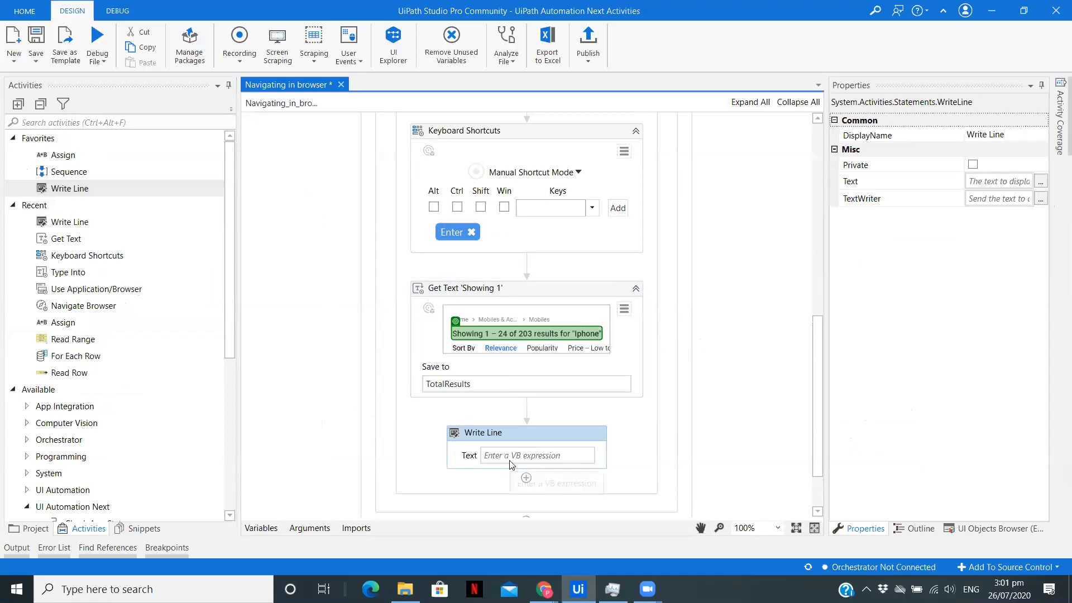
Set the Write Line Text field to TotalResults from IntelliSense
click(537, 456)
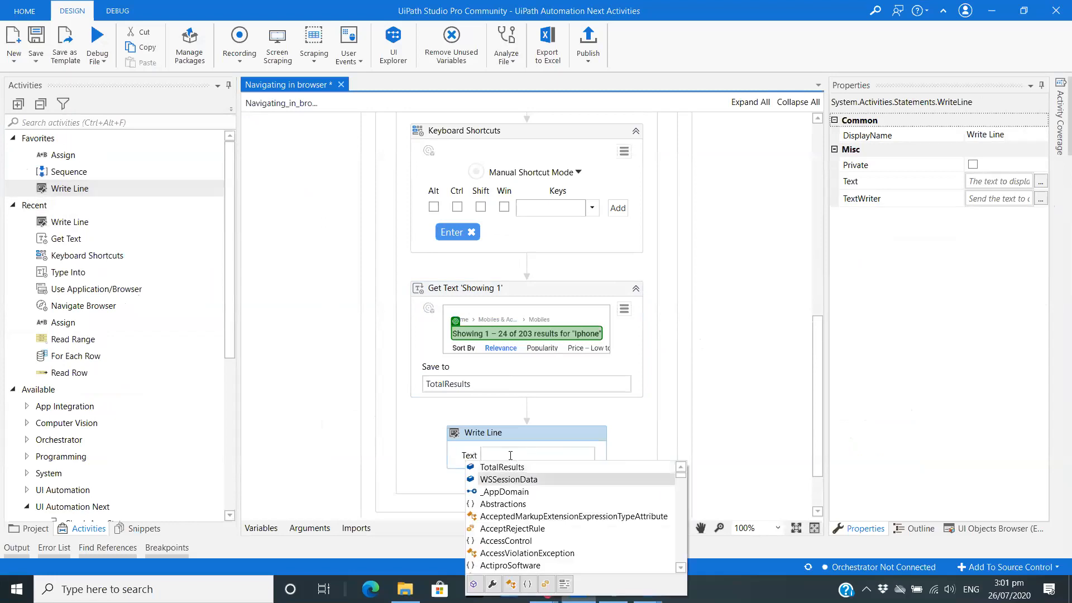
click(502, 466)
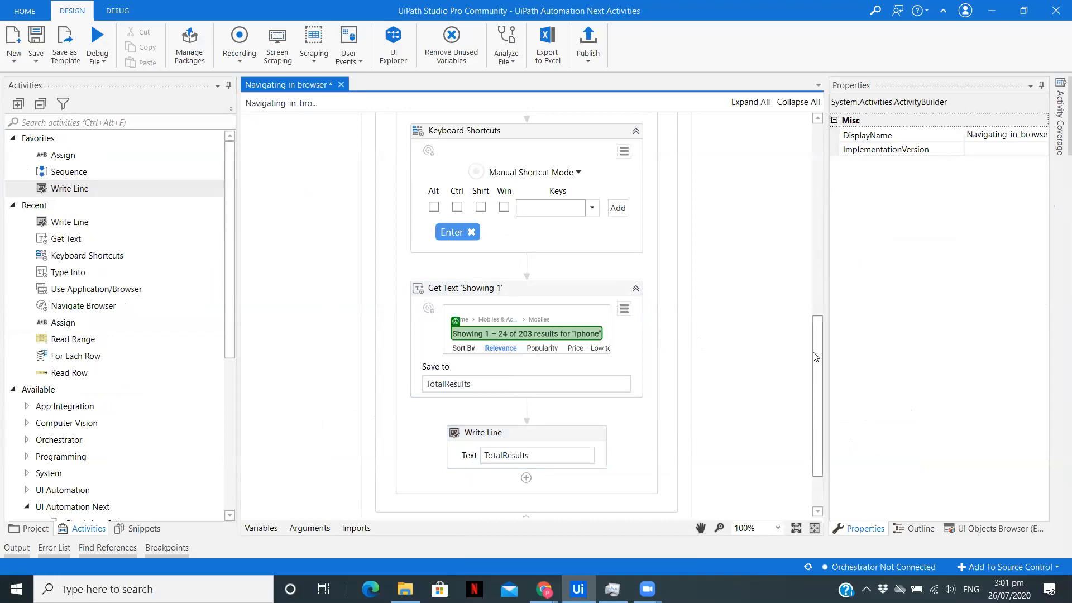
scroll(down, 3)
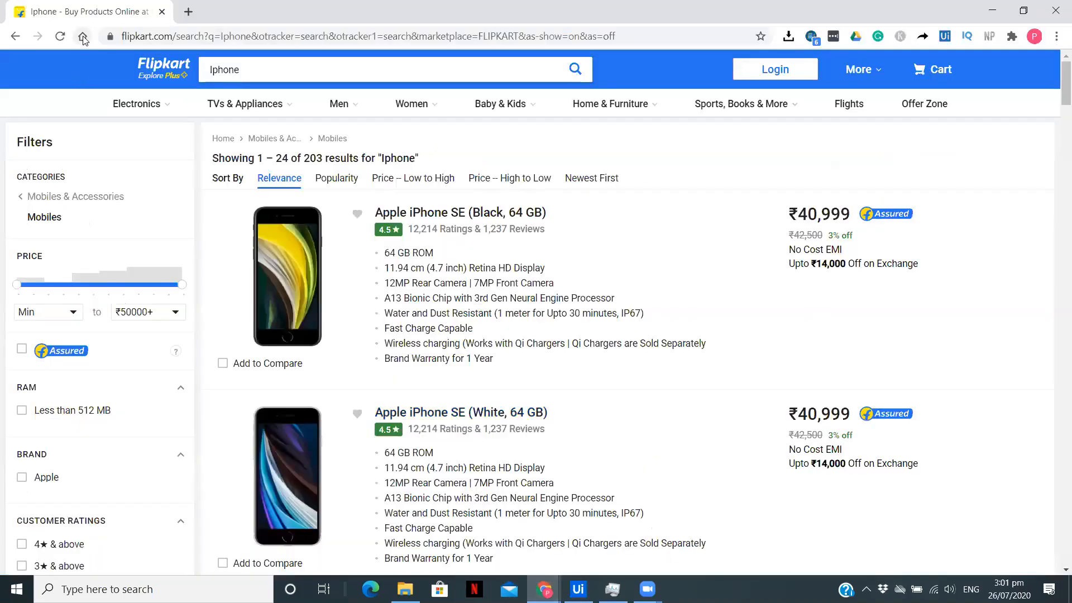
mouse_move(82, 36)
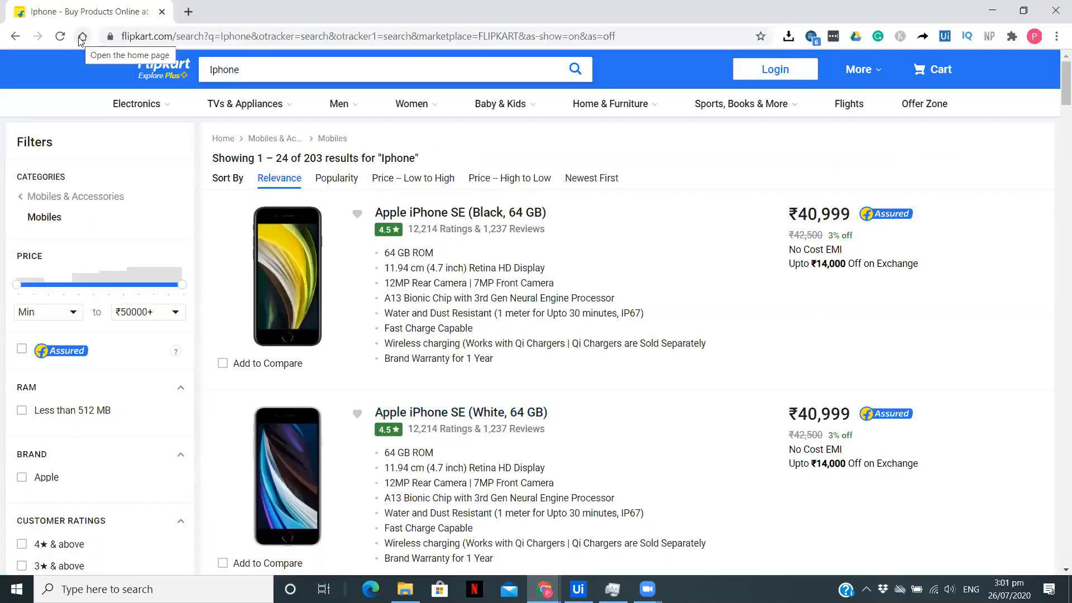
Add Navigate Browser activities with actions Go Home and then Close Tab
click(82, 36)
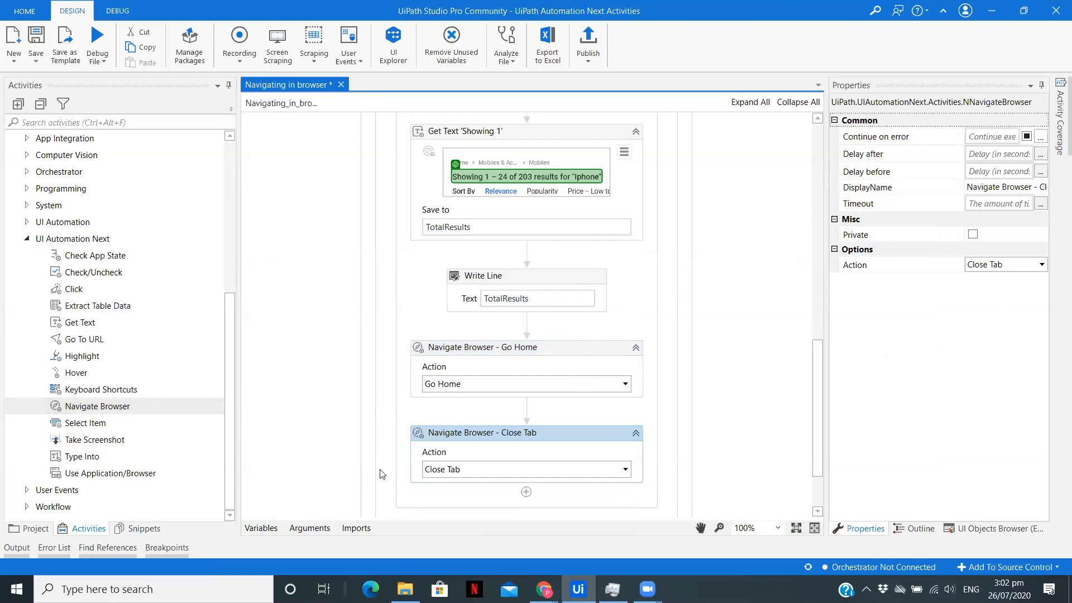
click(526, 383)
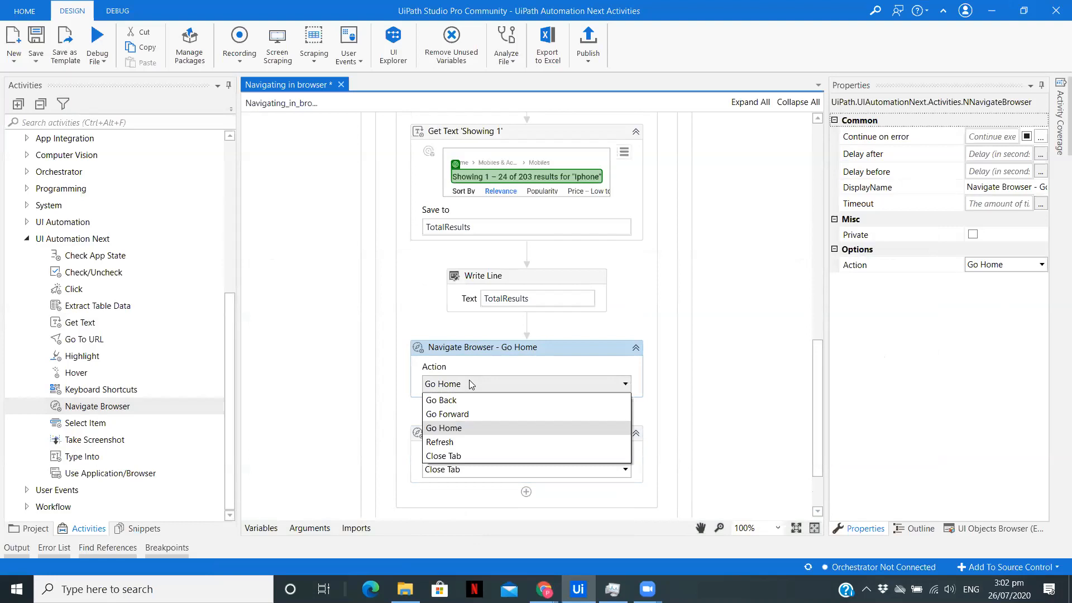
mouse_move(506, 393)
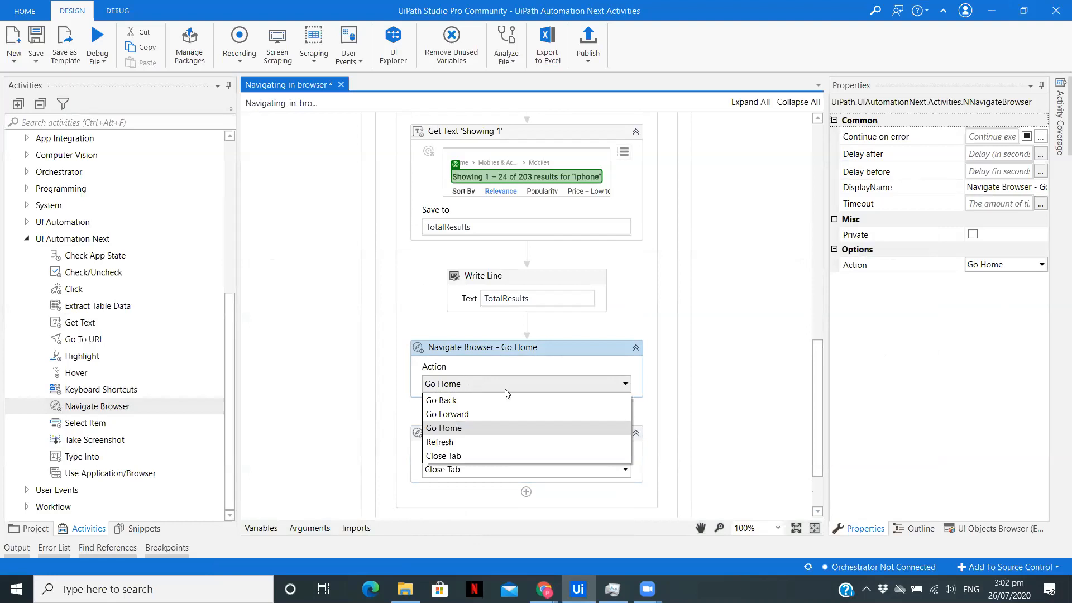
click(443, 428)
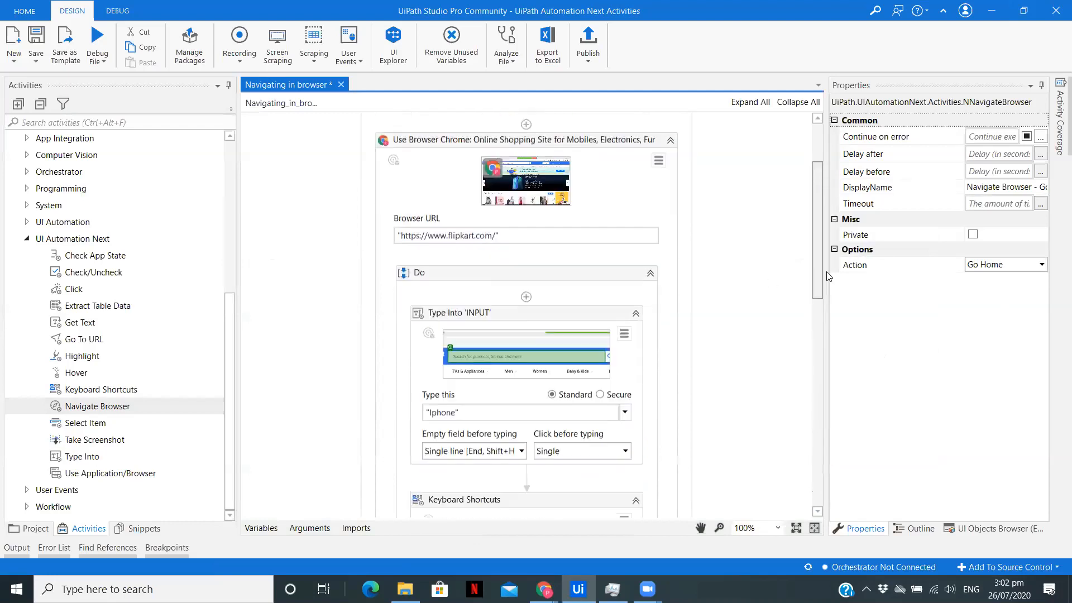
scroll(down, 3)
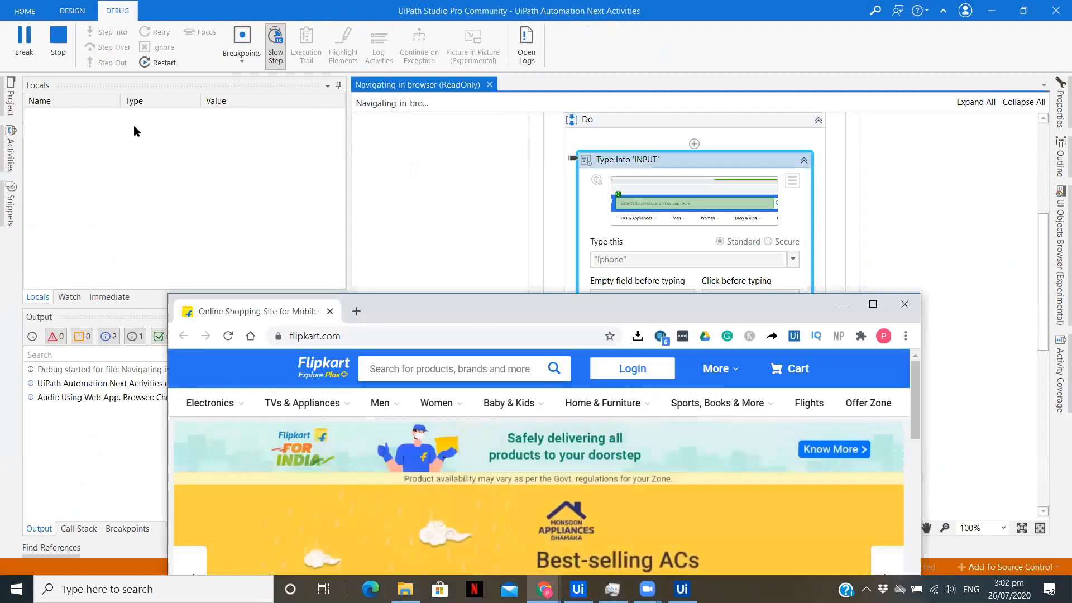
Debug the file, check the logged 203-results text, and return to Design
click(451, 369)
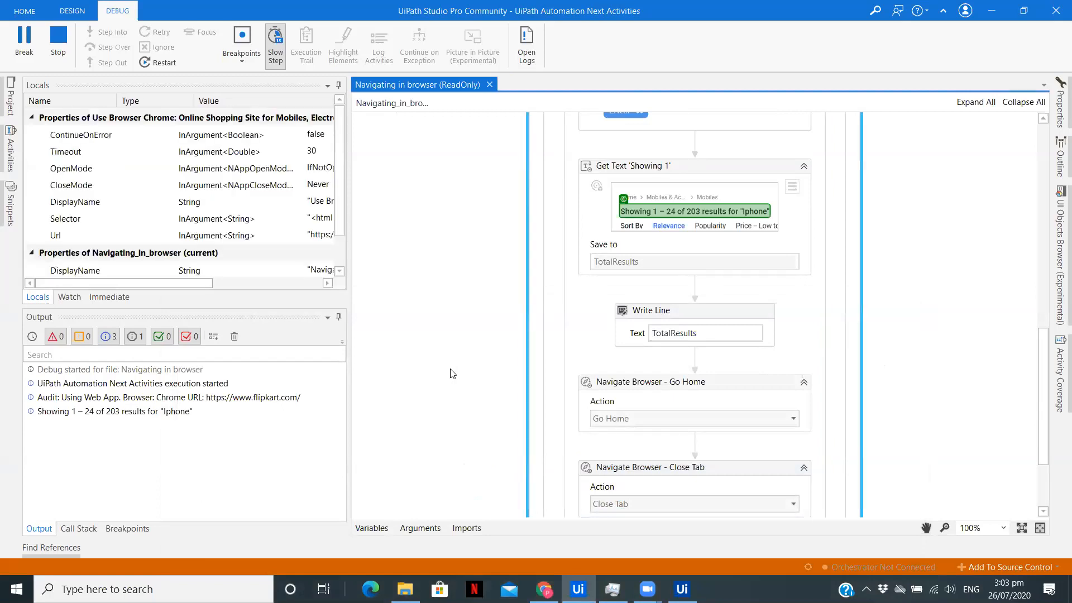
click(72, 10)
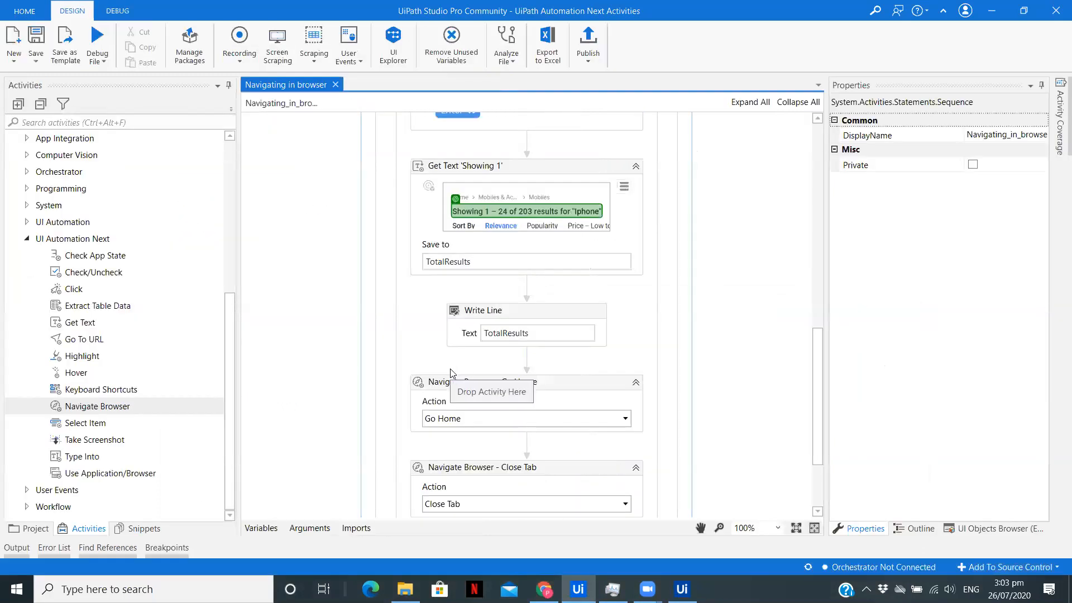
scroll(down, 3)
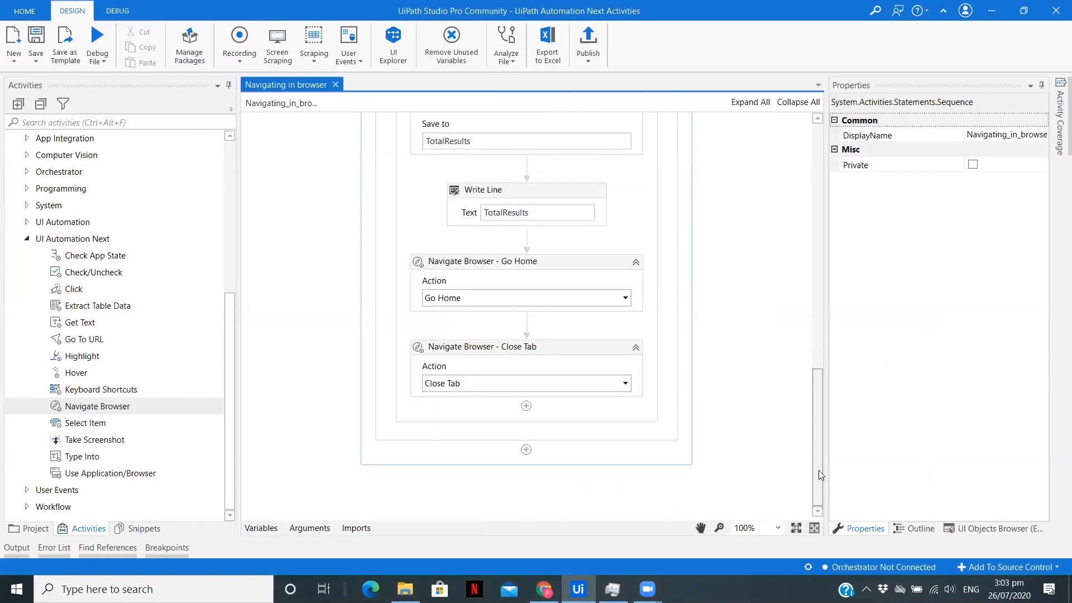